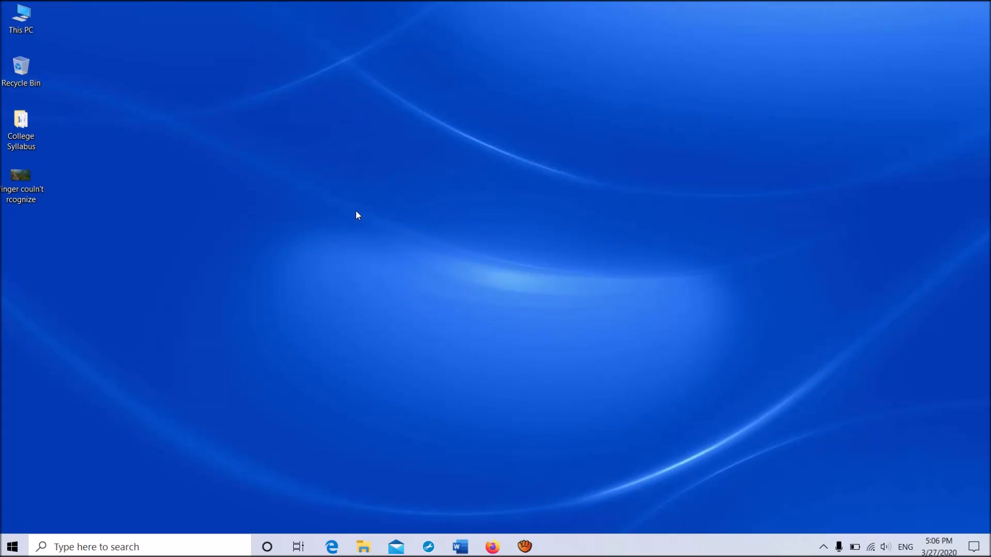
mouse_move(205, 310)
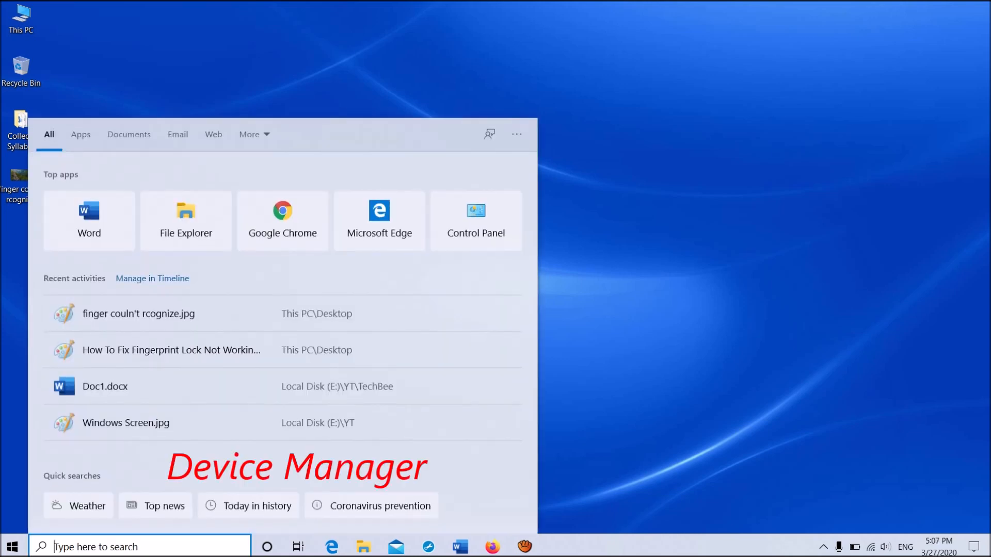
Search 'devi' to launch Device Manager and expand Biometric devices to show the Goodix sensor.
type("devi")
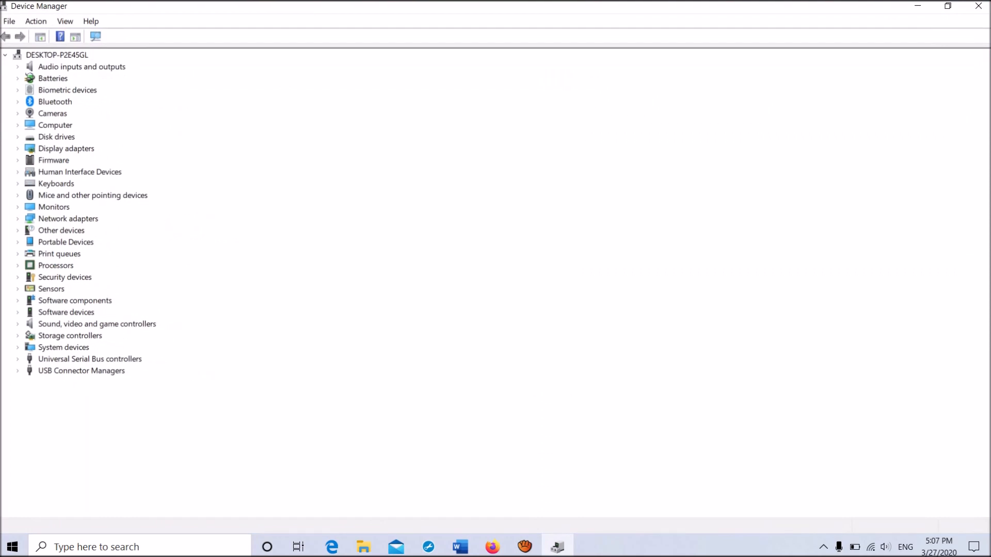
left_click(17, 90)
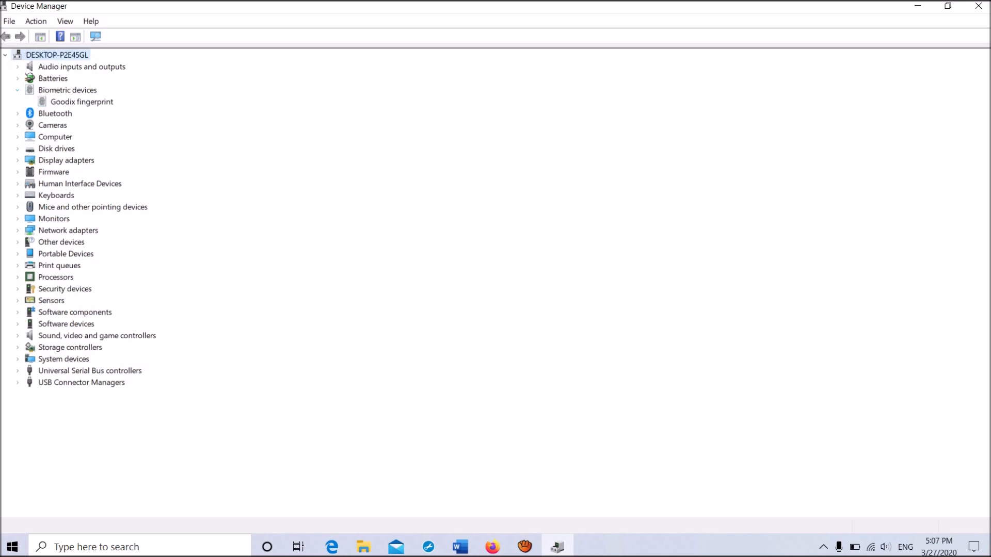
Disable the Goodix fingerprint device and confirm the warning with Yes.
right_click(82, 101)
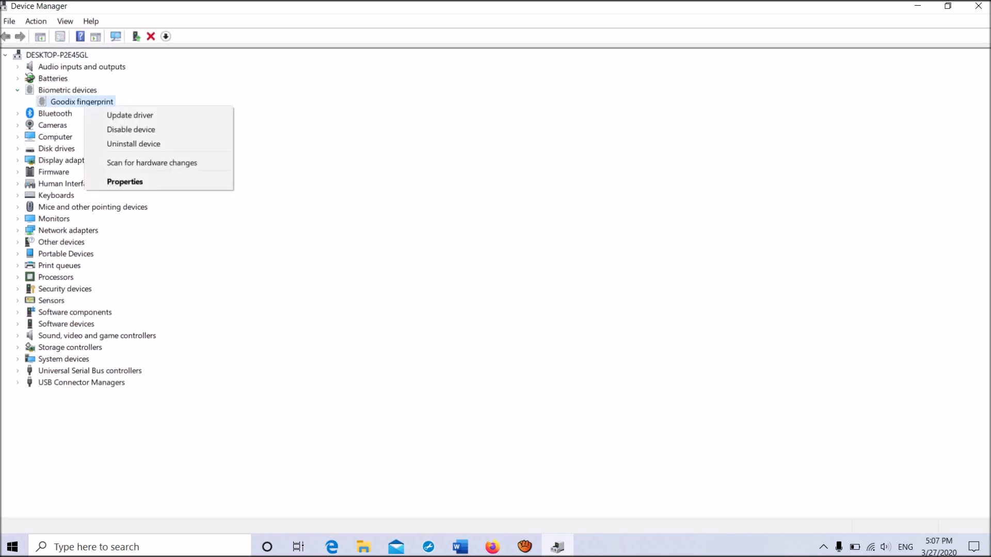
mouse_move(130, 129)
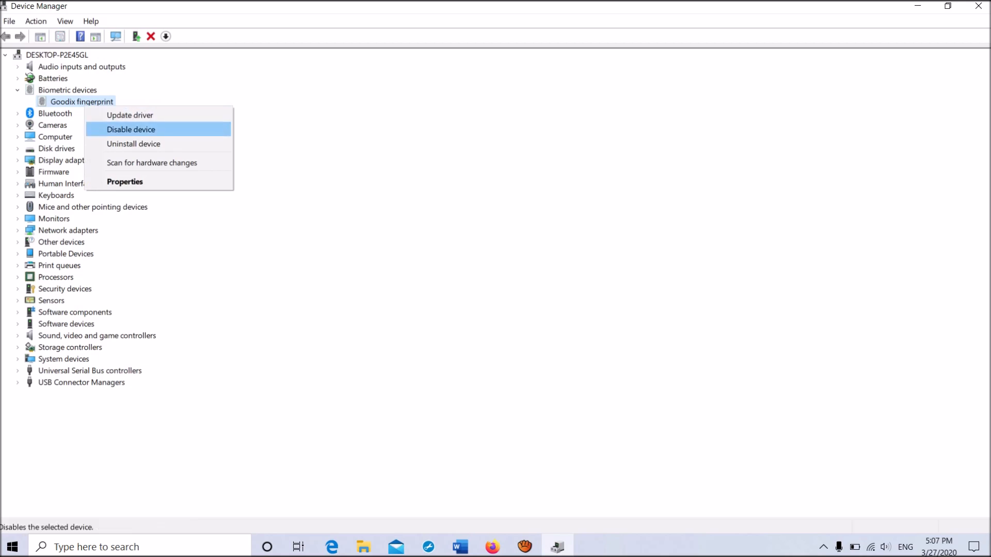
left_click(131, 129)
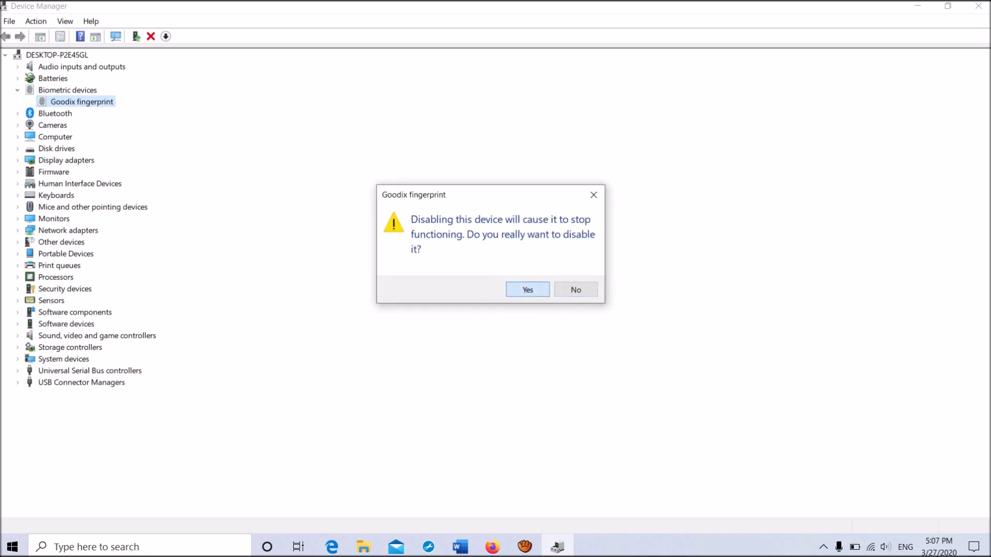
left_click(527, 290)
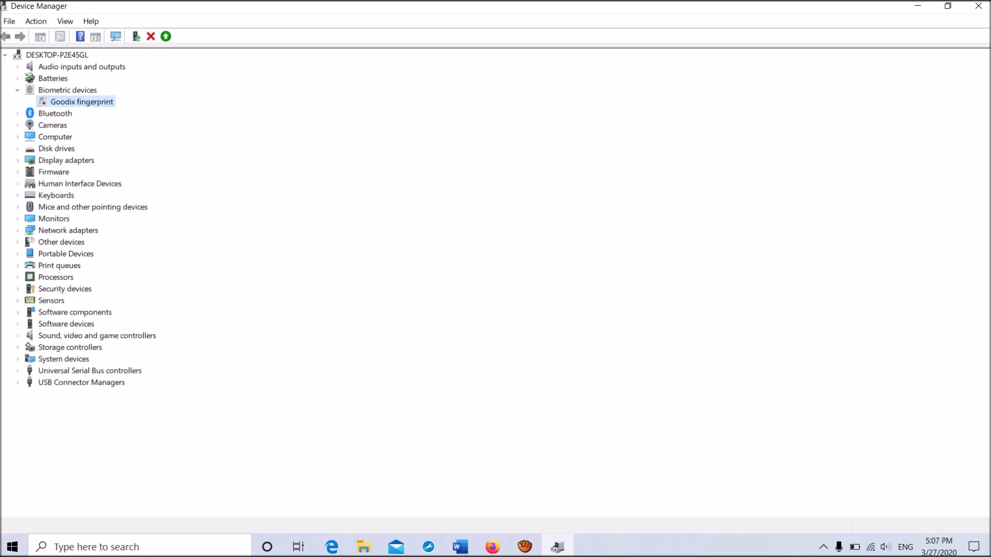
Enable the disabled Goodix fingerprint device again from its context menu.
right_click(81, 101)
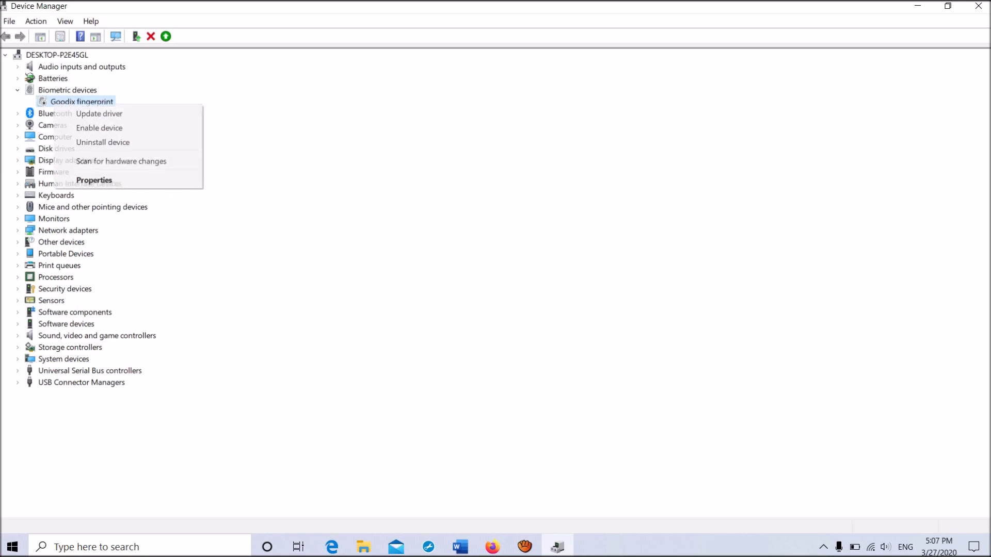
mouse_move(99, 128)
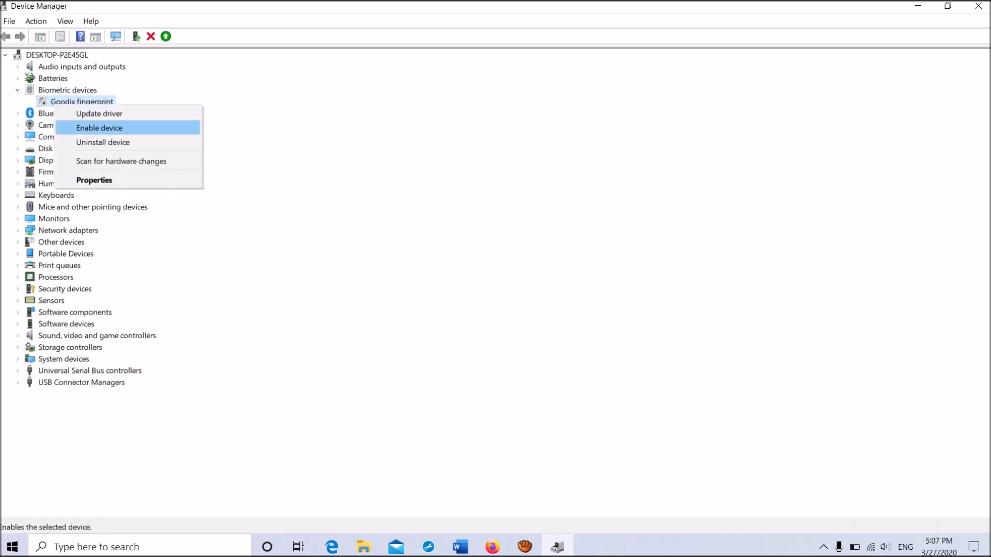
left_click(99, 128)
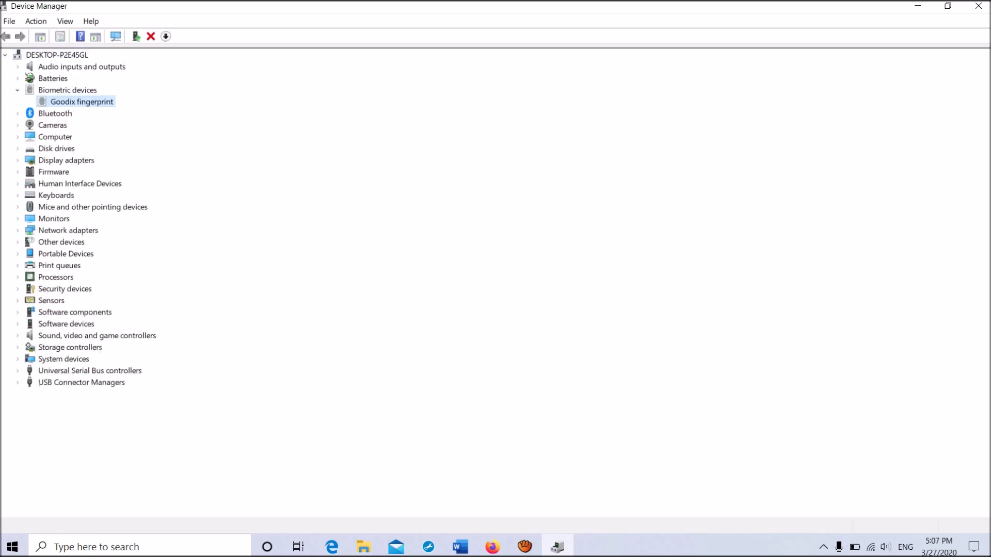